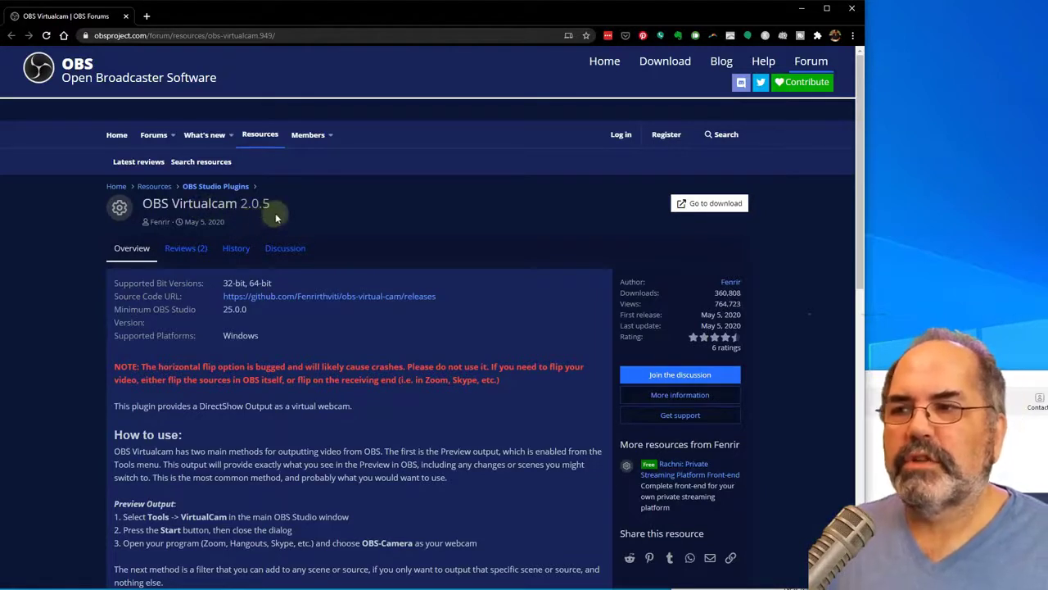
pyautogui.moveTo(334, 241)
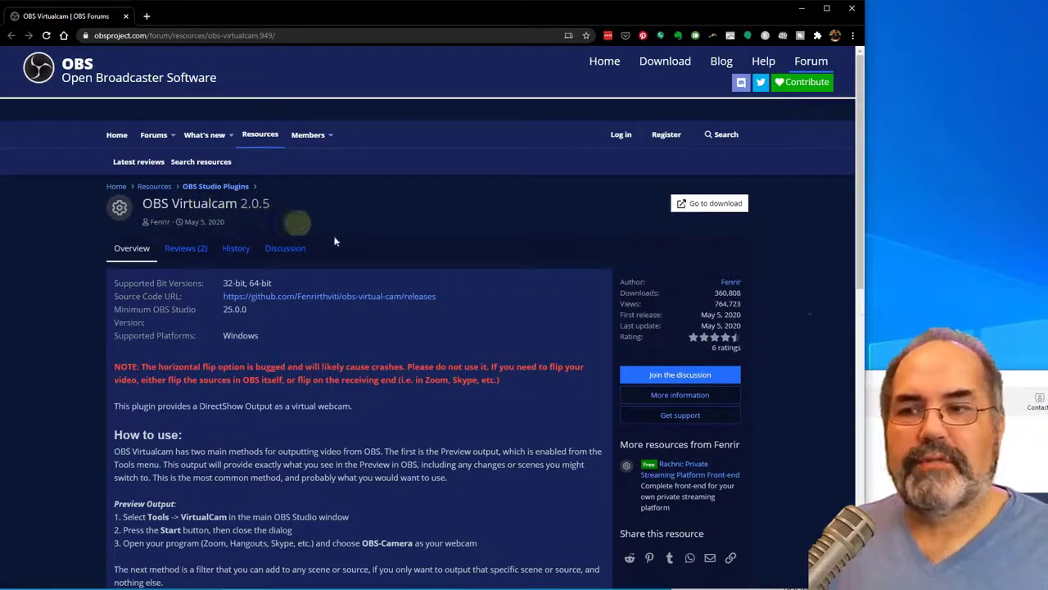
pyautogui.moveTo(131, 249)
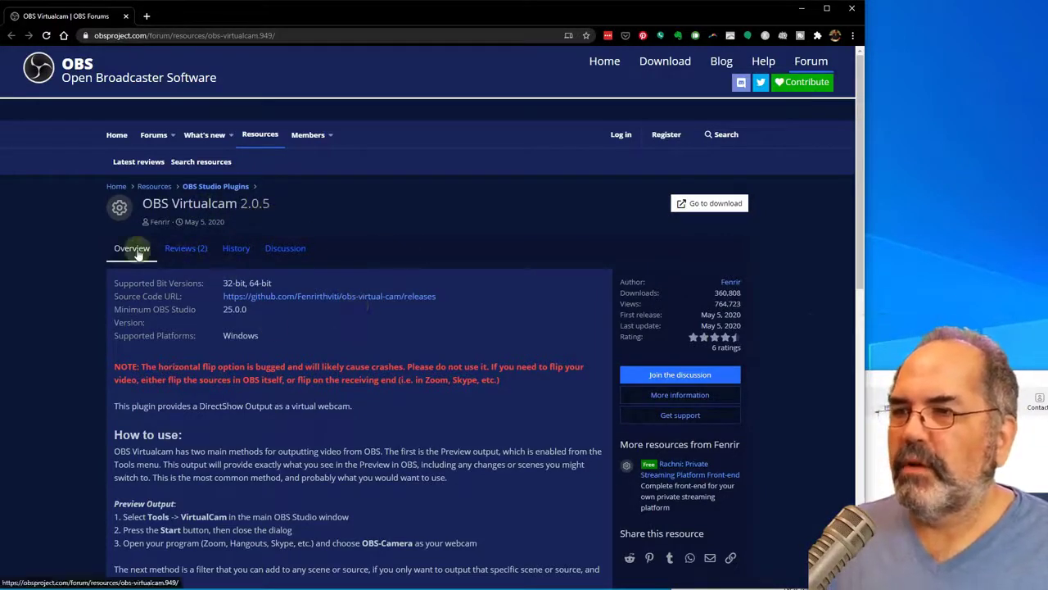
# - Download the OBS Virtualcam 2.0.5 Windows installer and show it in the Downloads folder
pyautogui.scroll(-3)
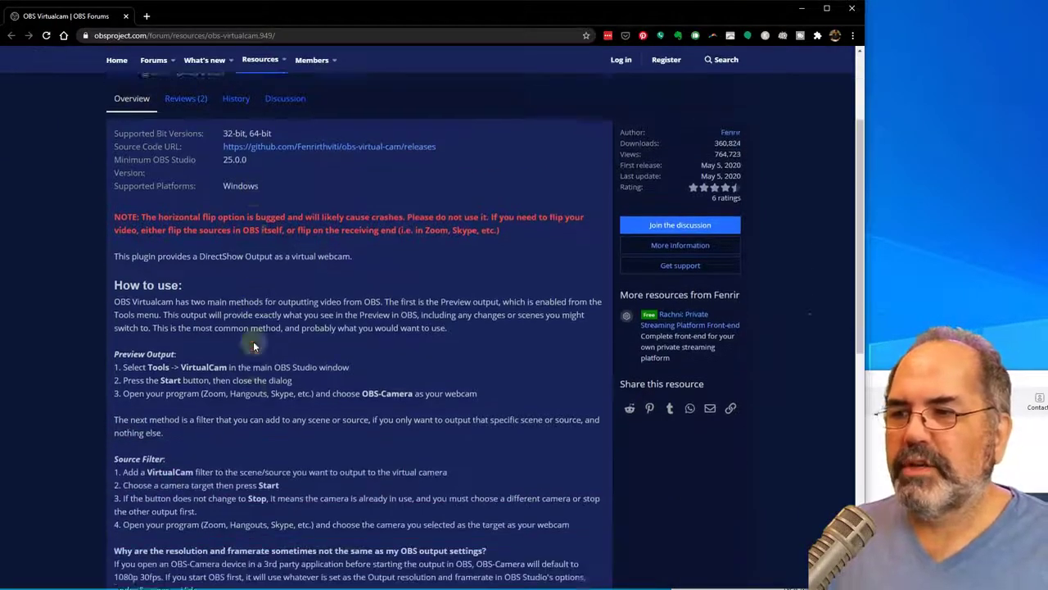
pyautogui.scroll(-3)
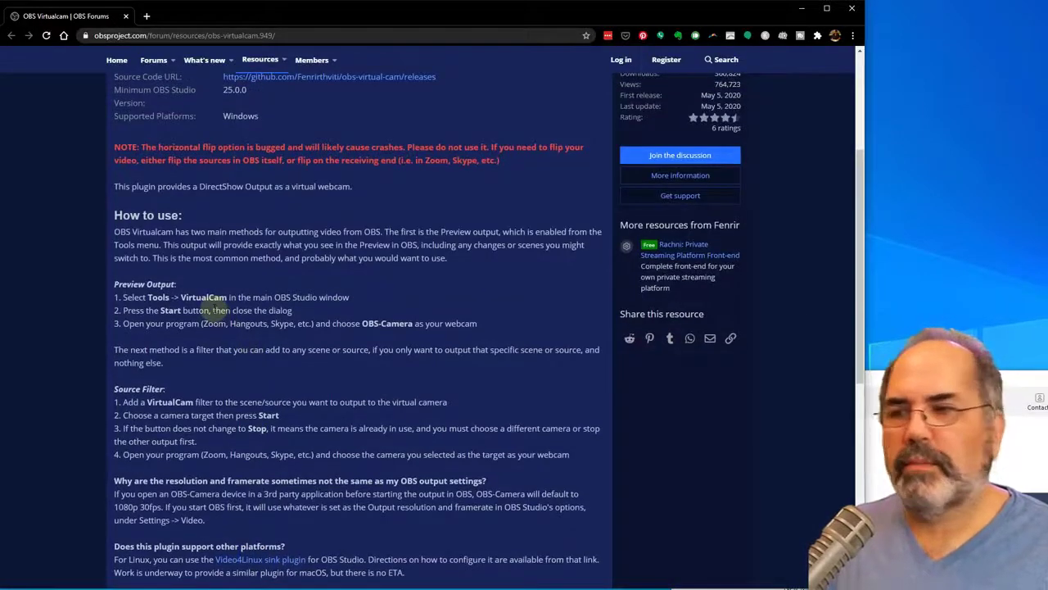
pyautogui.scroll(-3)
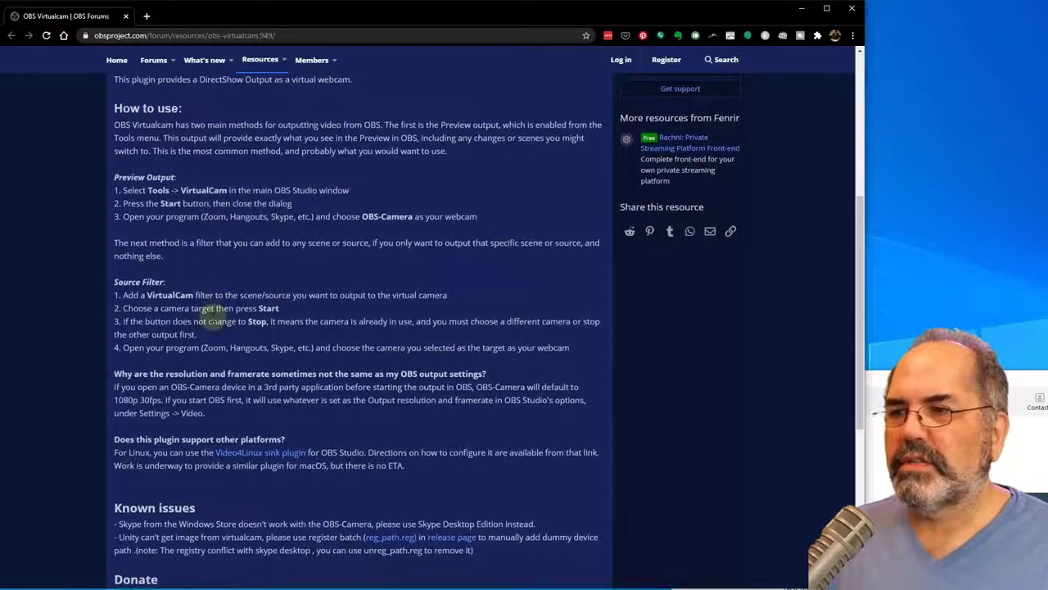
pyautogui.scroll(3)
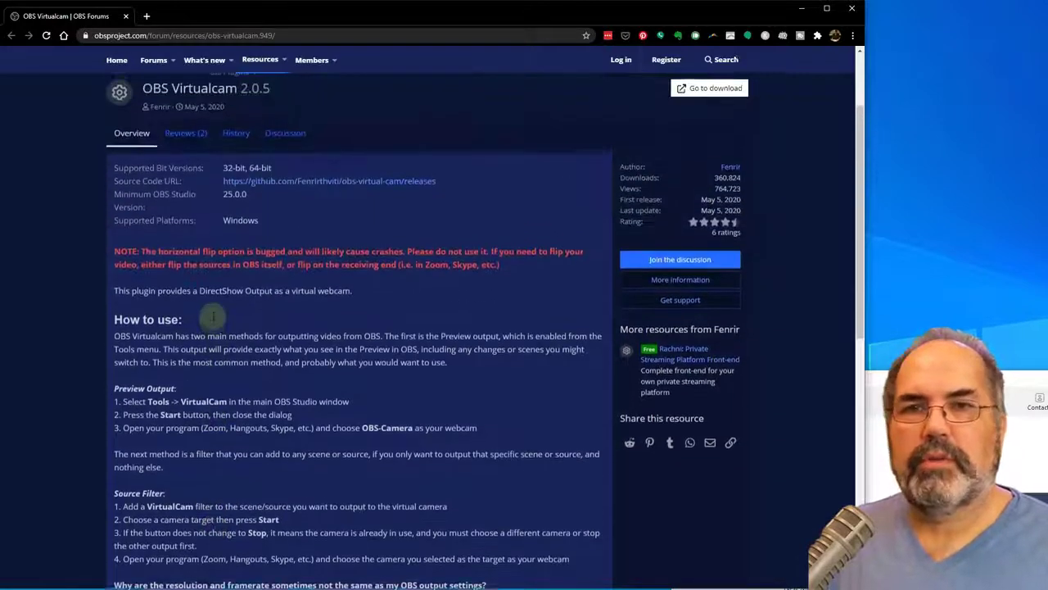
pyautogui.scroll(-3)
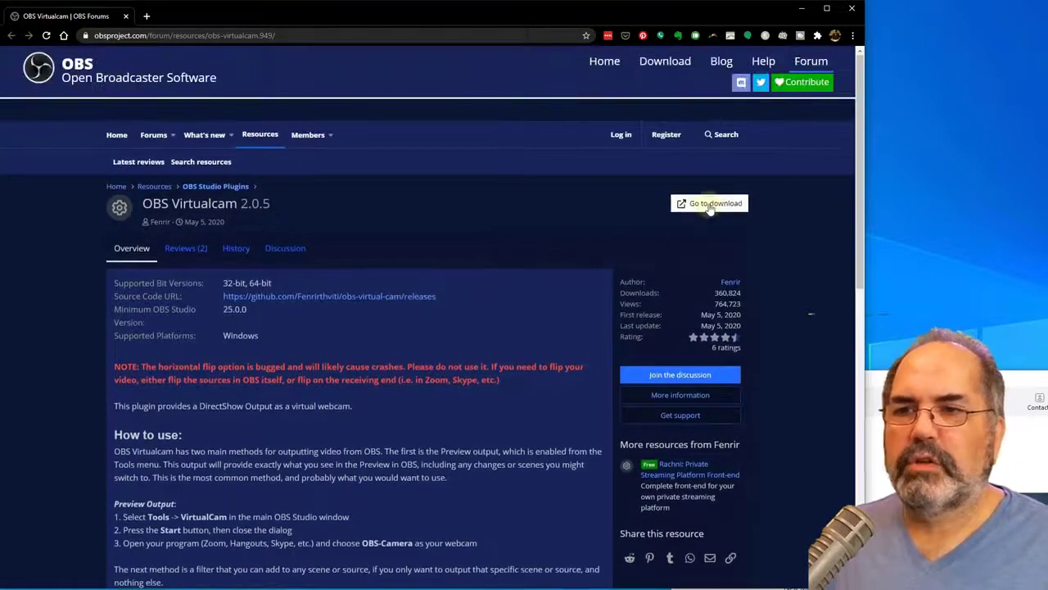
pyautogui.click(707, 203)
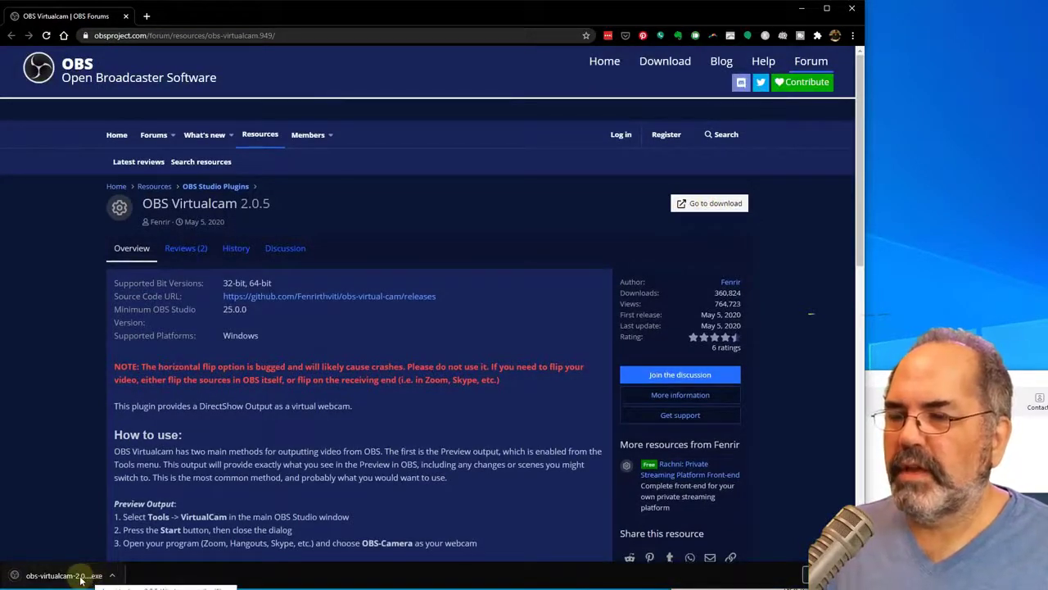
pyautogui.click(63, 575)
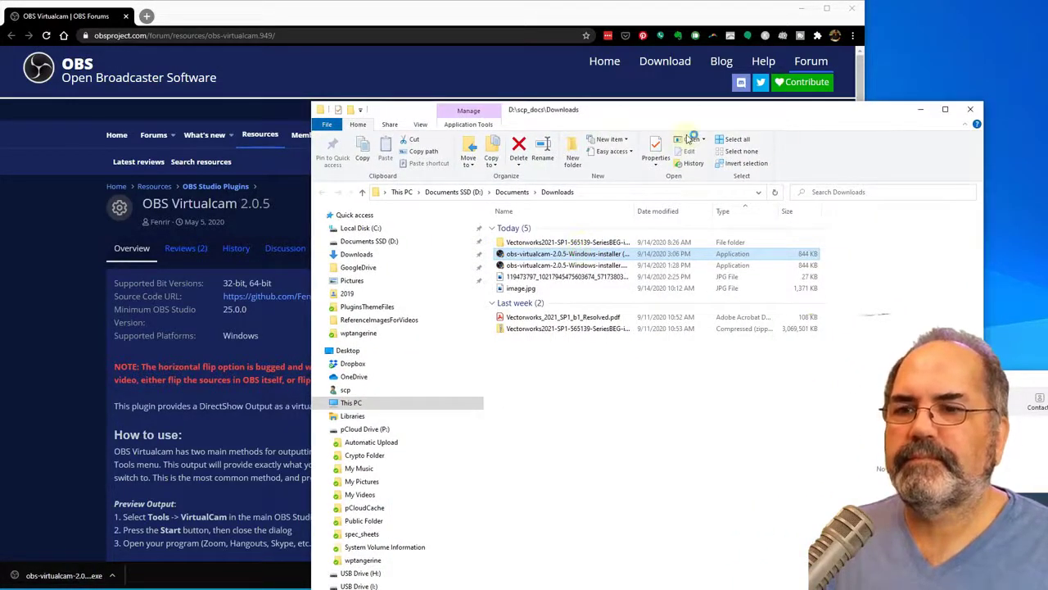
# - Run the OBS Virtualcam 2.0.5 setup, accepting the GNU license, default location and one virtual camera
pyautogui.doubleClick(566, 252)
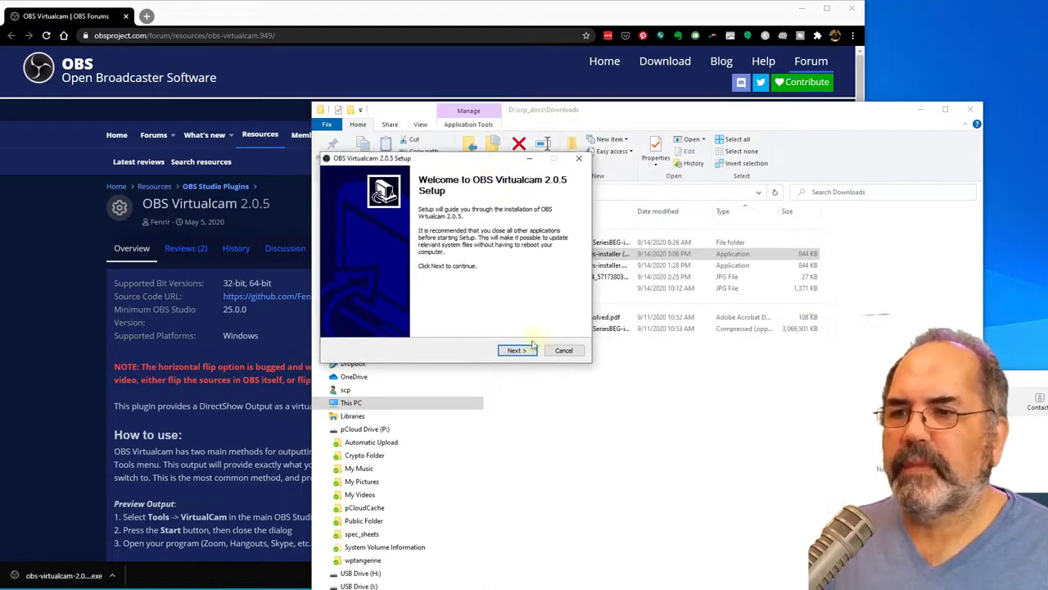
pyautogui.click(514, 351)
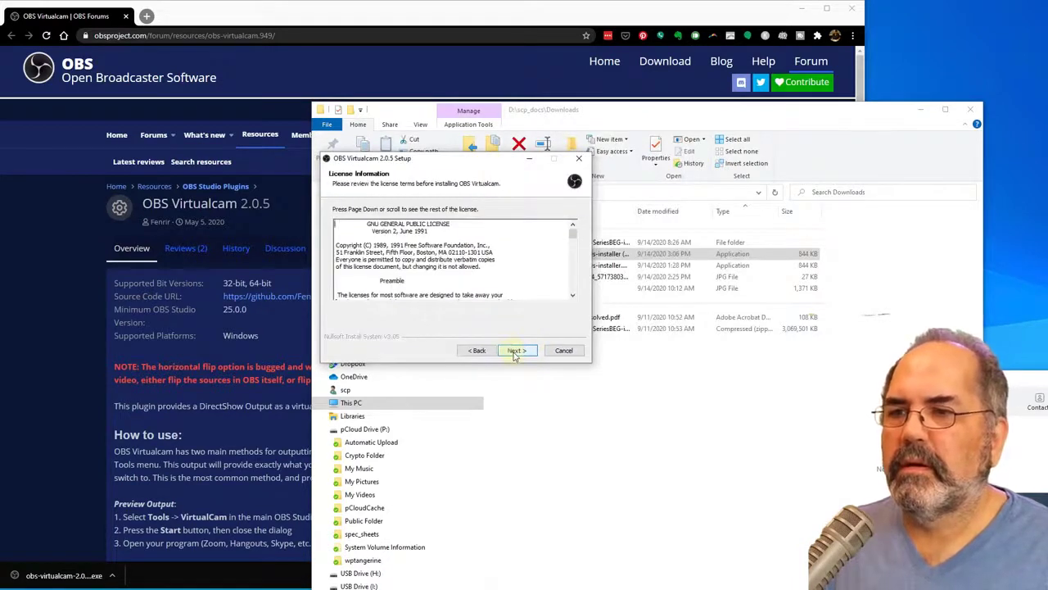
pyautogui.click(516, 350)
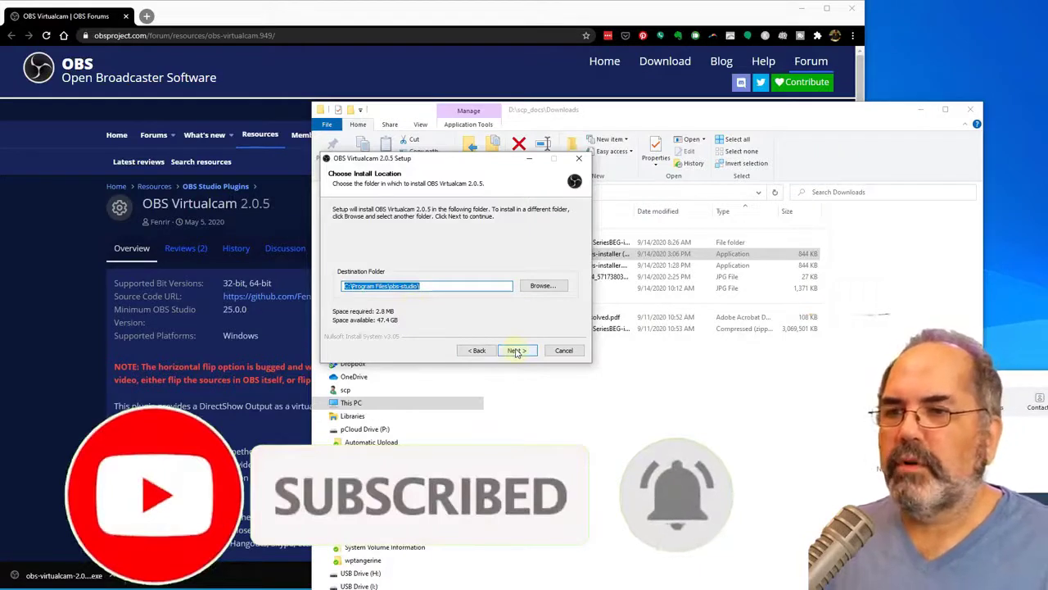
pyautogui.click(515, 350)
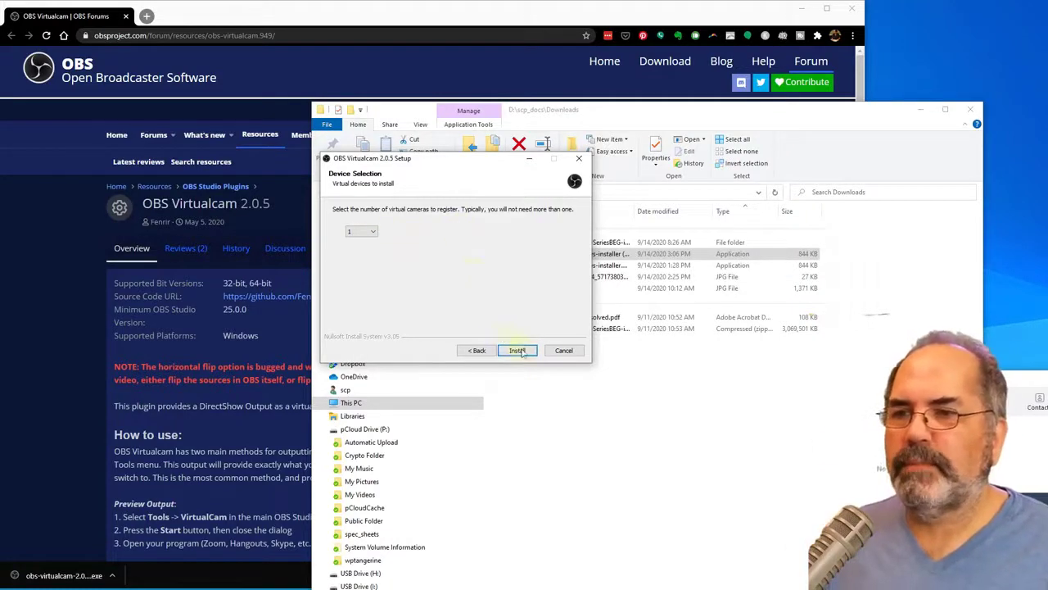
pyautogui.click(518, 351)
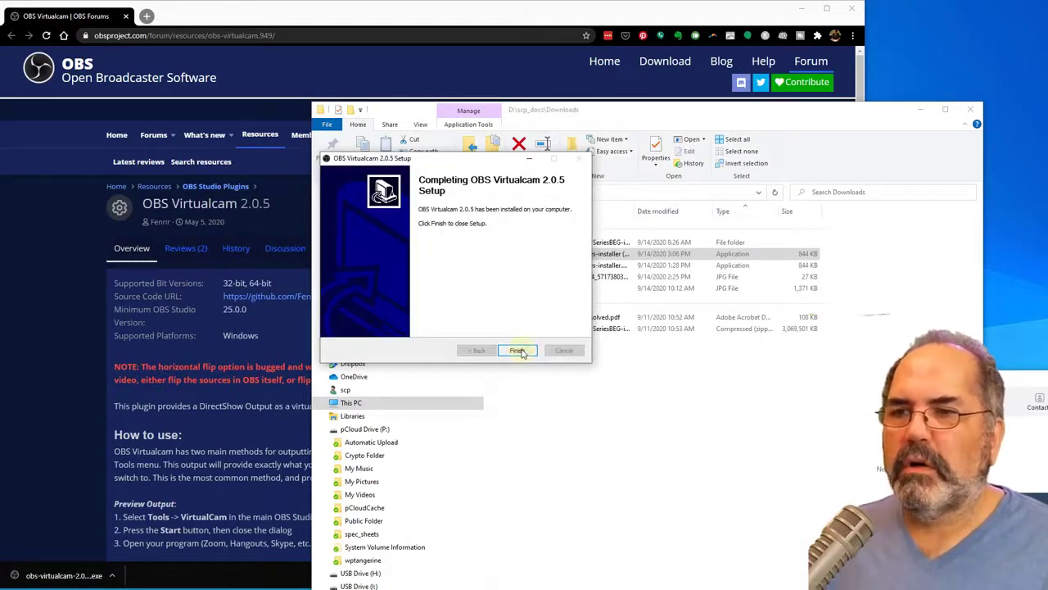
pyautogui.click(518, 350)
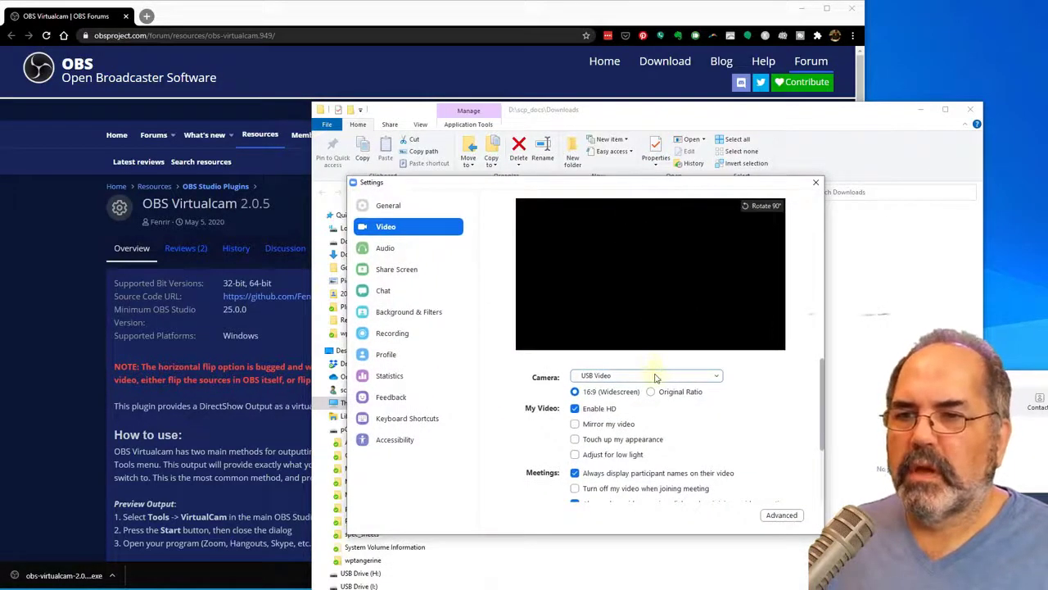
# - Close Zoom's video settings and relaunch Zoom from its shortcut
pyautogui.click(645, 375)
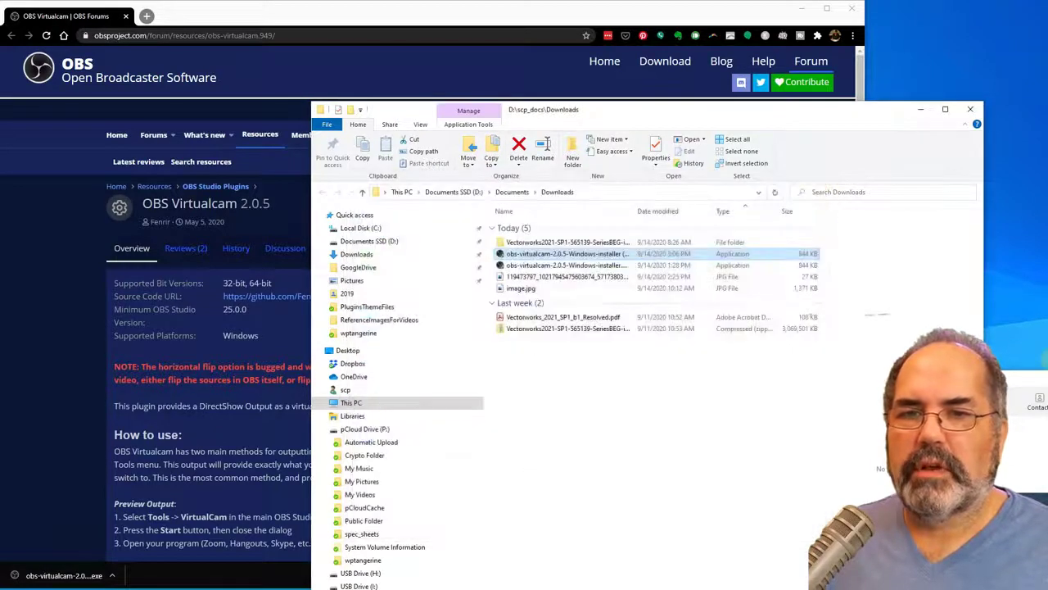
pyautogui.doubleClick(565, 252)
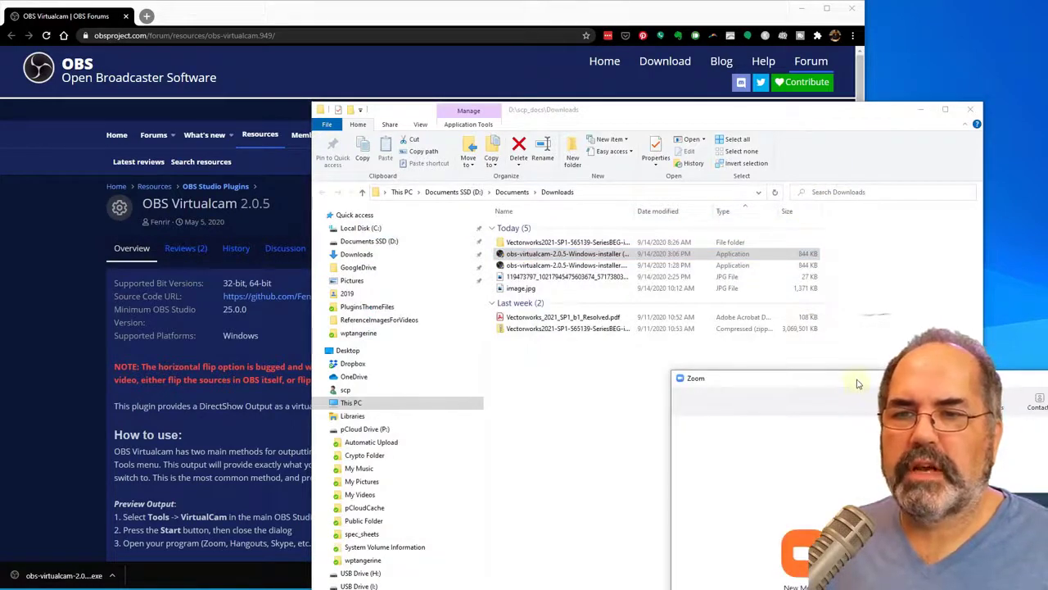
# - Choose OBS-Camera as the camera in Zoom's Video settings
pyautogui.click(695, 377)
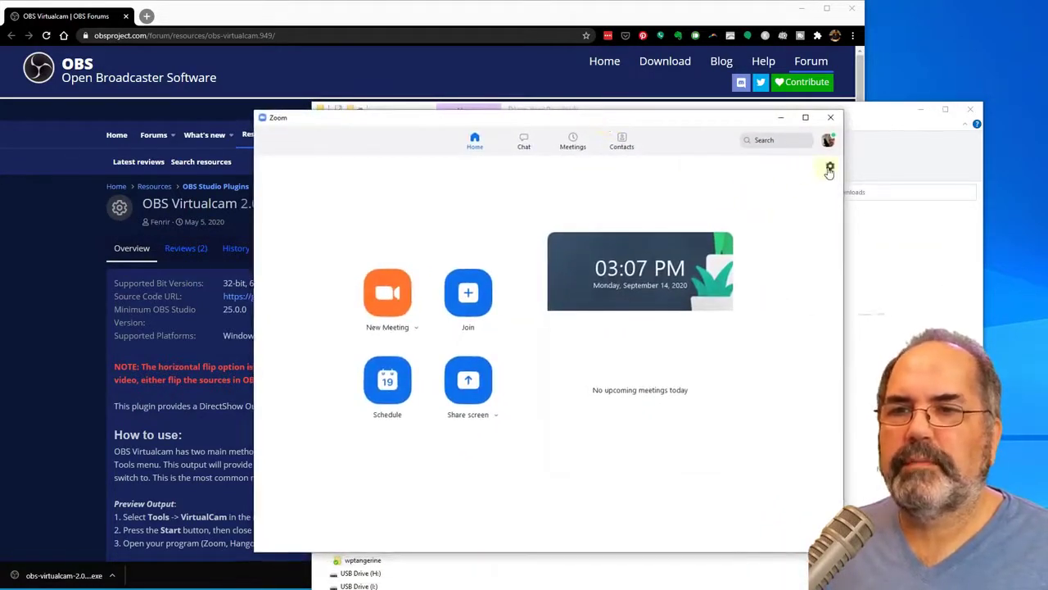
pyautogui.click(829, 169)
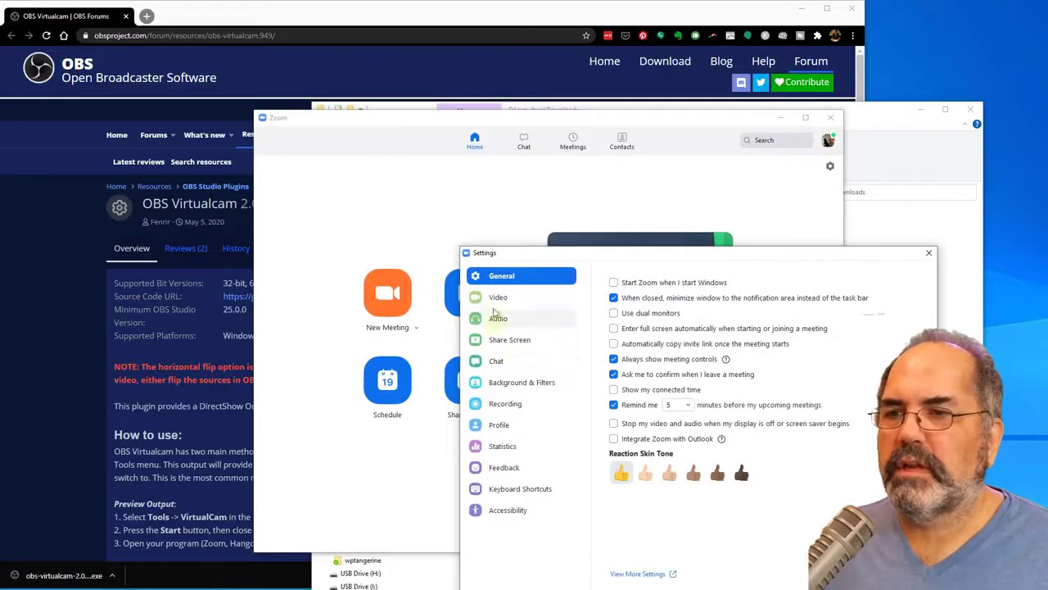
pyautogui.click(498, 296)
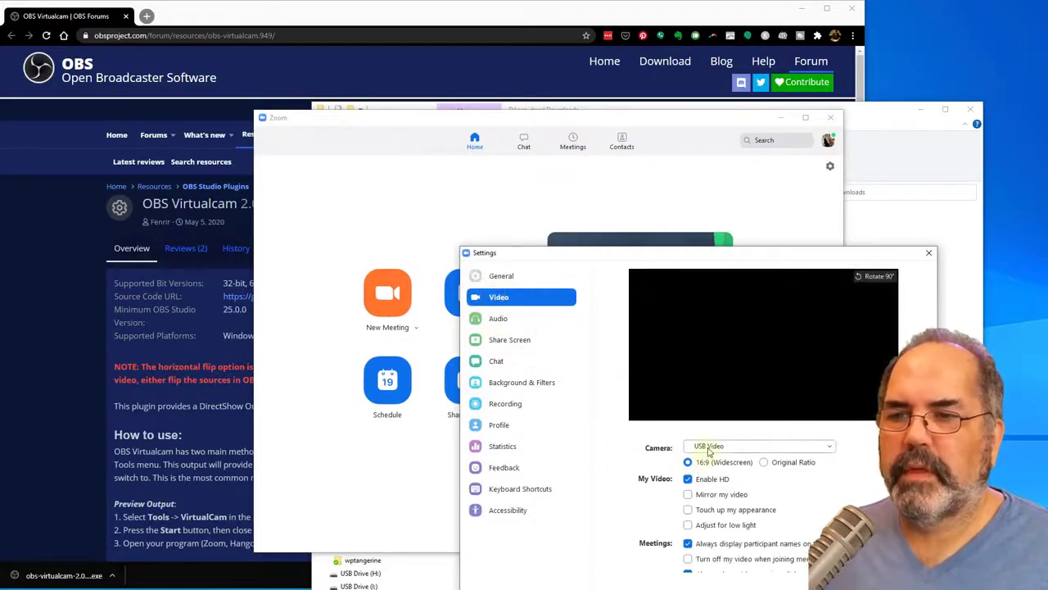
pyautogui.click(756, 446)
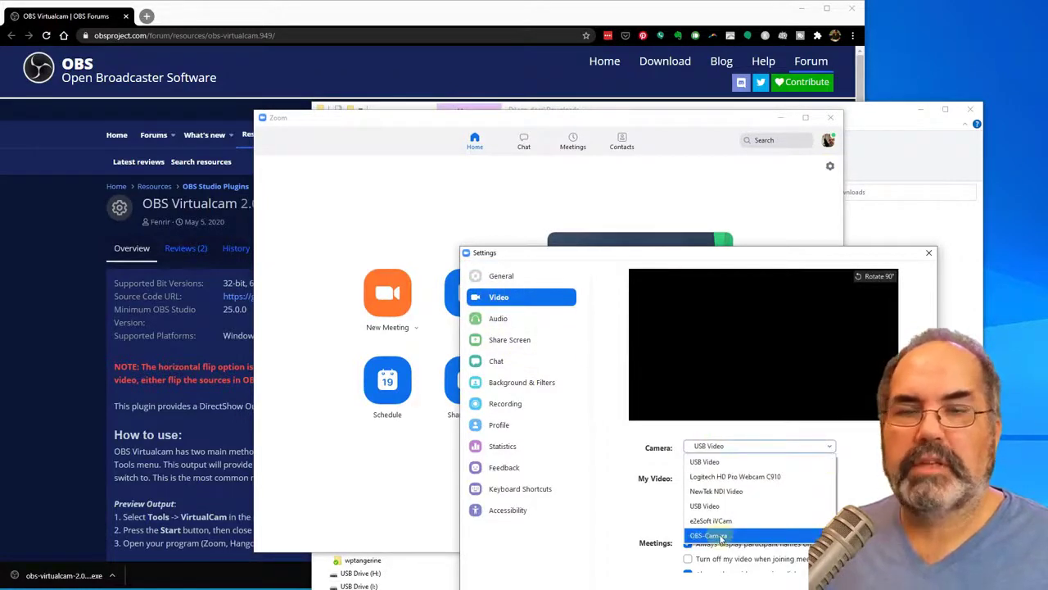
pyautogui.click(707, 534)
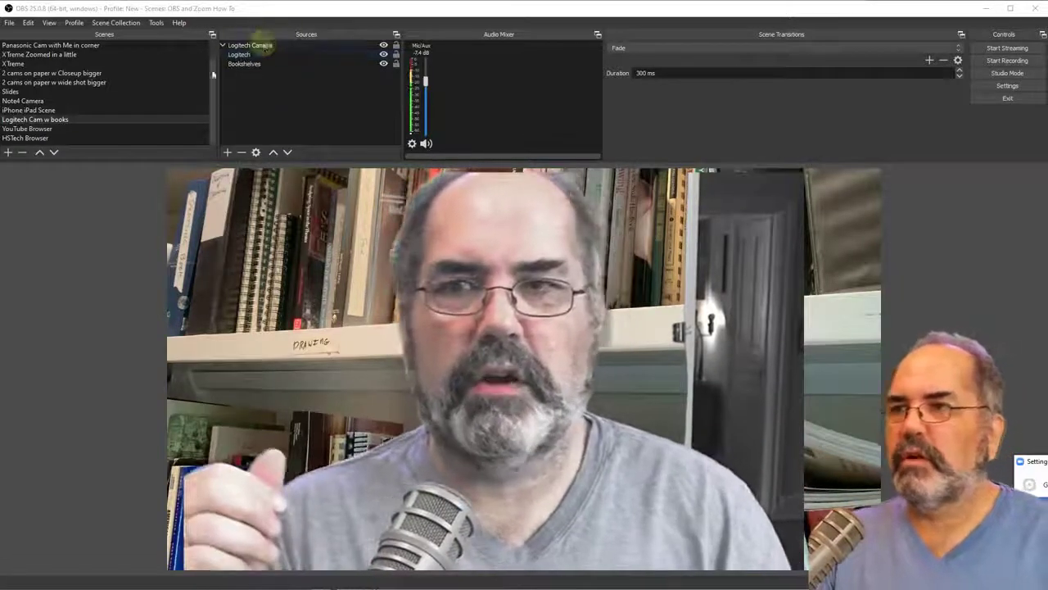
# - Select the standalone webcam scene in the OBS Scenes dock
pyautogui.click(23, 100)
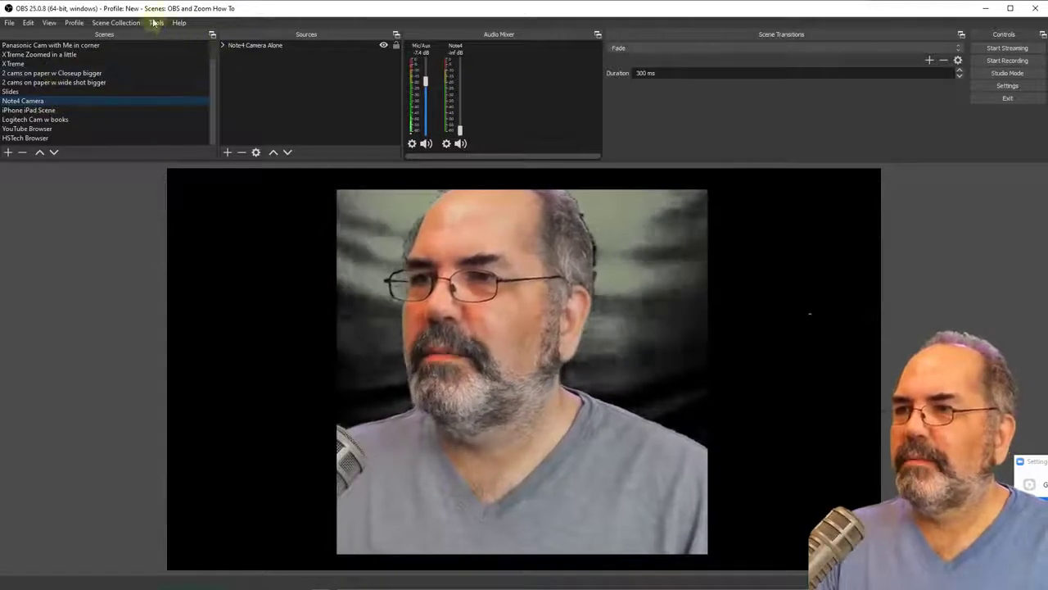
# - Open VirtualCam from the Tools menu with OBS-Camera as the target camera
pyautogui.click(156, 23)
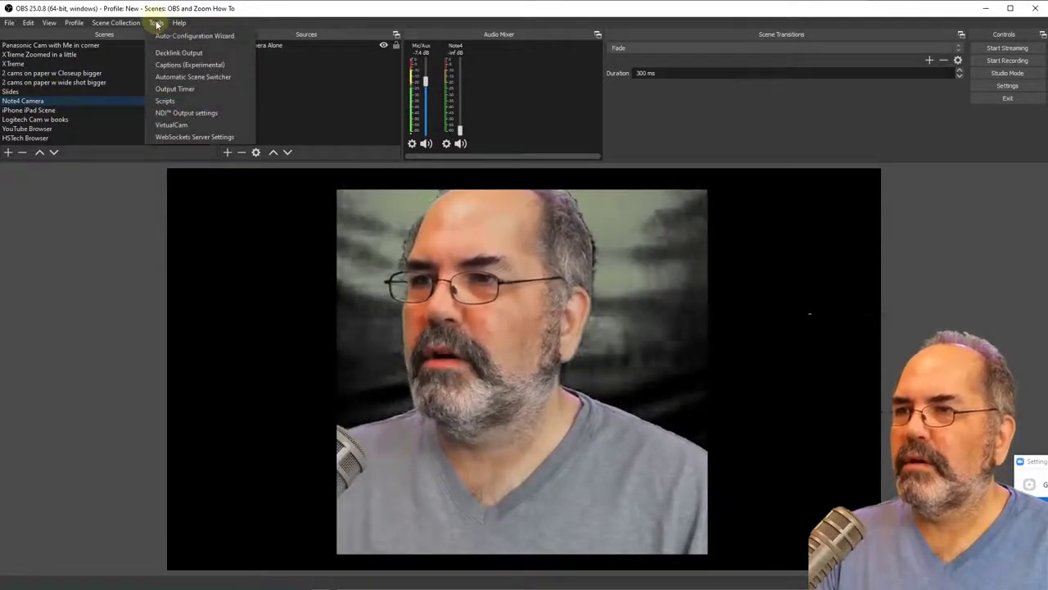
pyautogui.moveTo(187, 111)
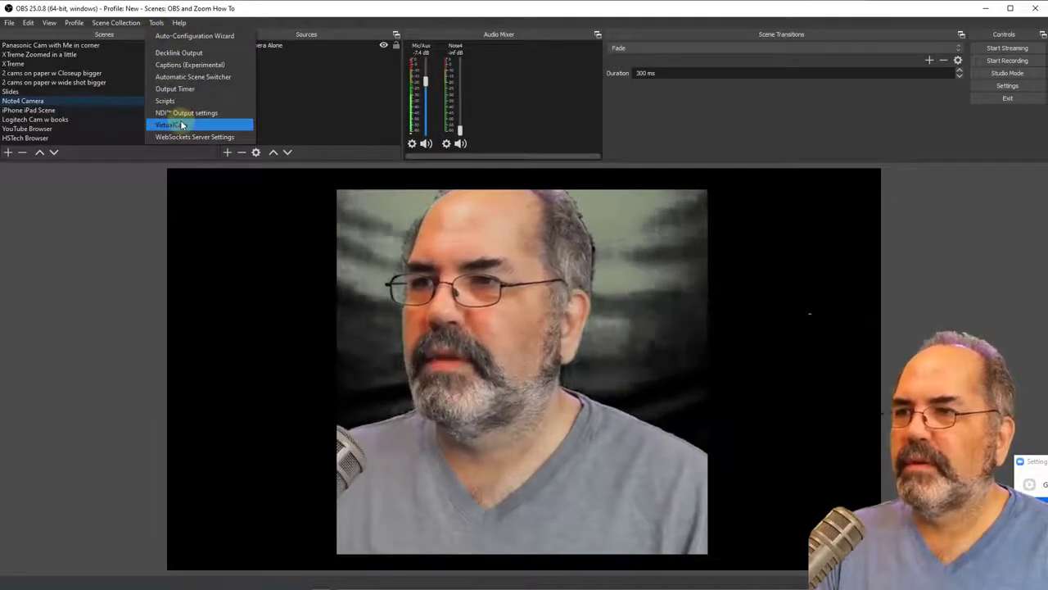
pyautogui.click(167, 124)
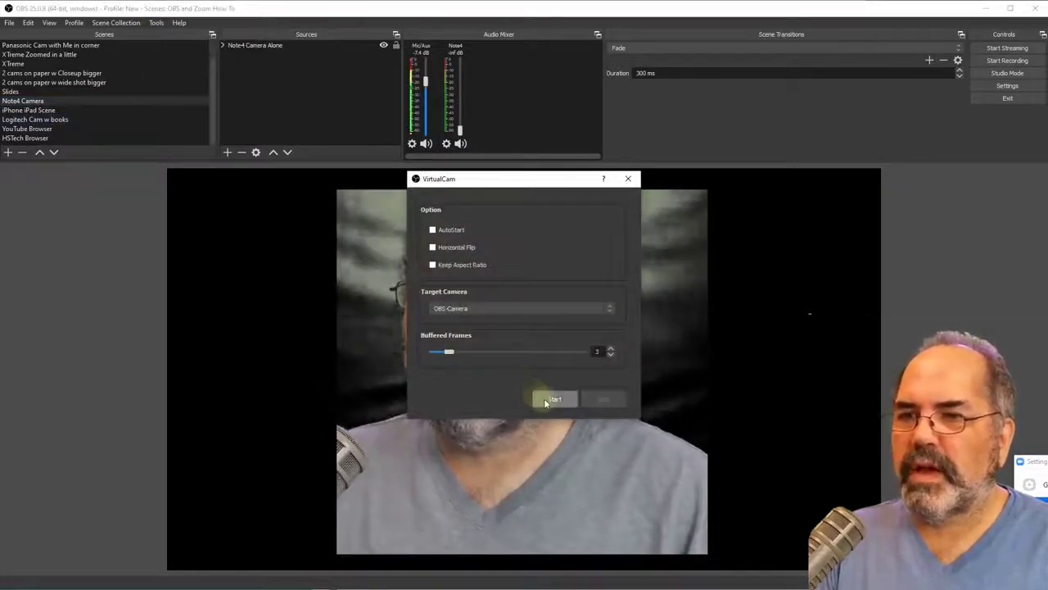
pyautogui.click(555, 400)
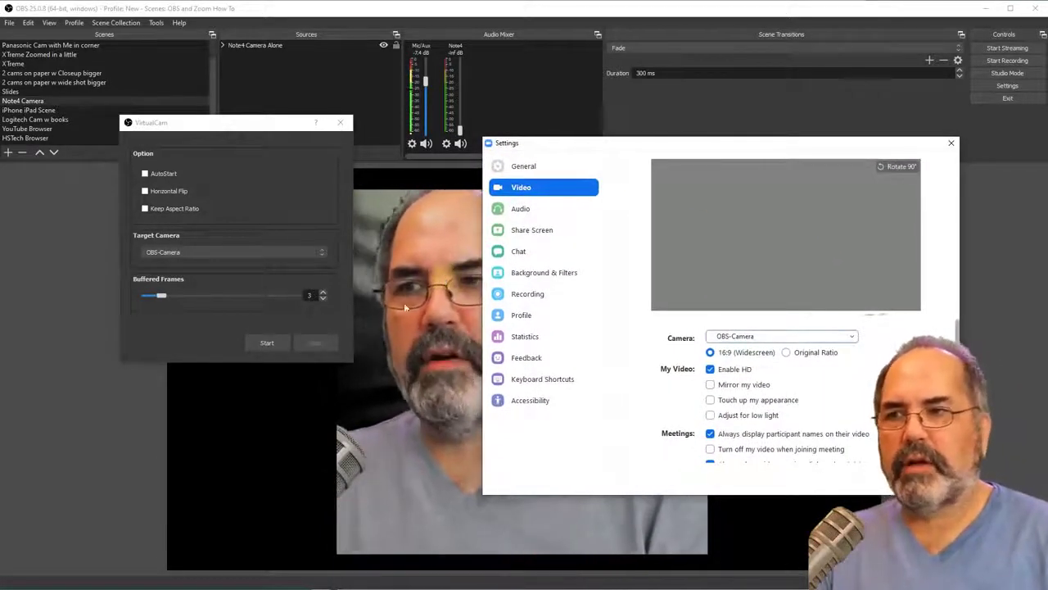
# - Start the virtual camera output, then switch to the Logitech Cam w books scene
pyautogui.click(265, 343)
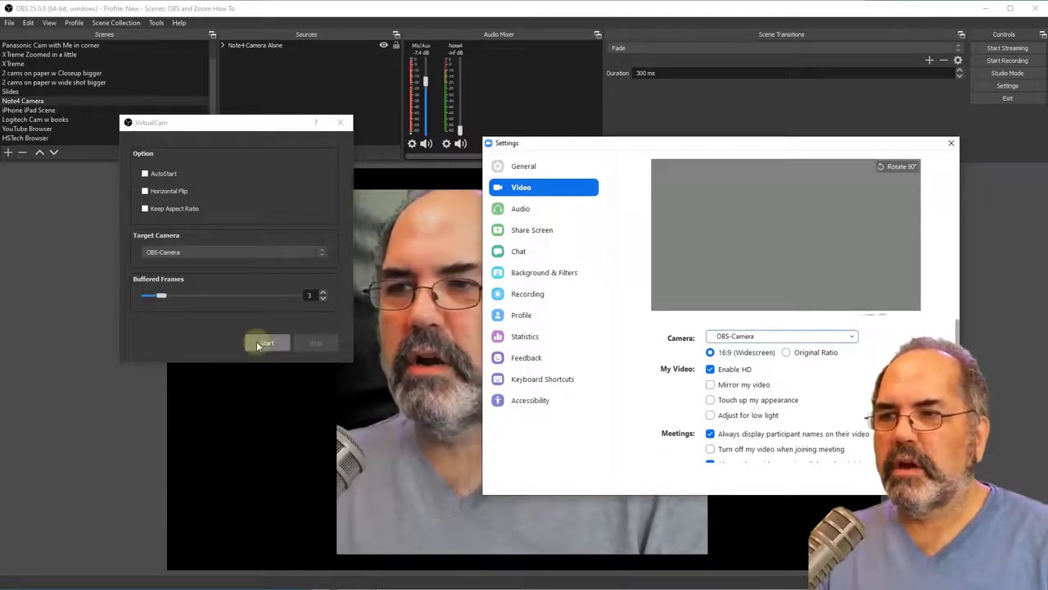
pyautogui.click(266, 343)
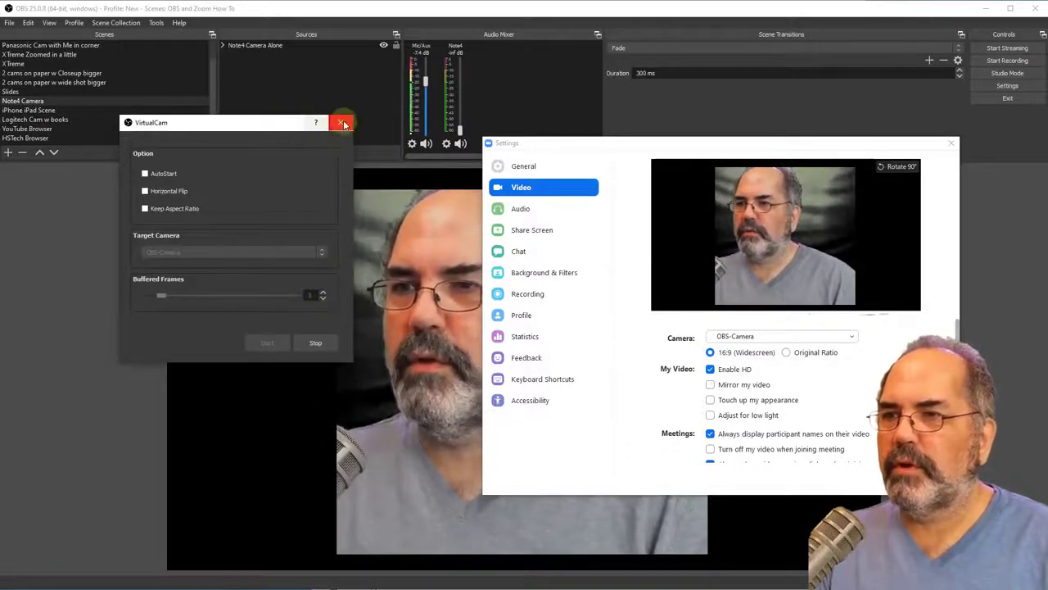
pyautogui.click(341, 121)
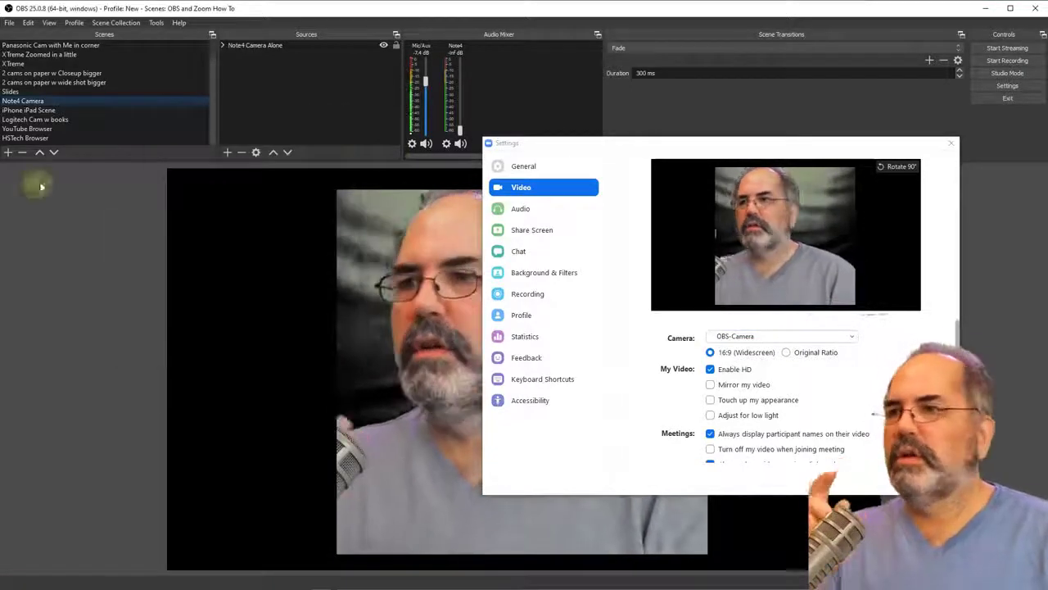
pyautogui.click(36, 118)
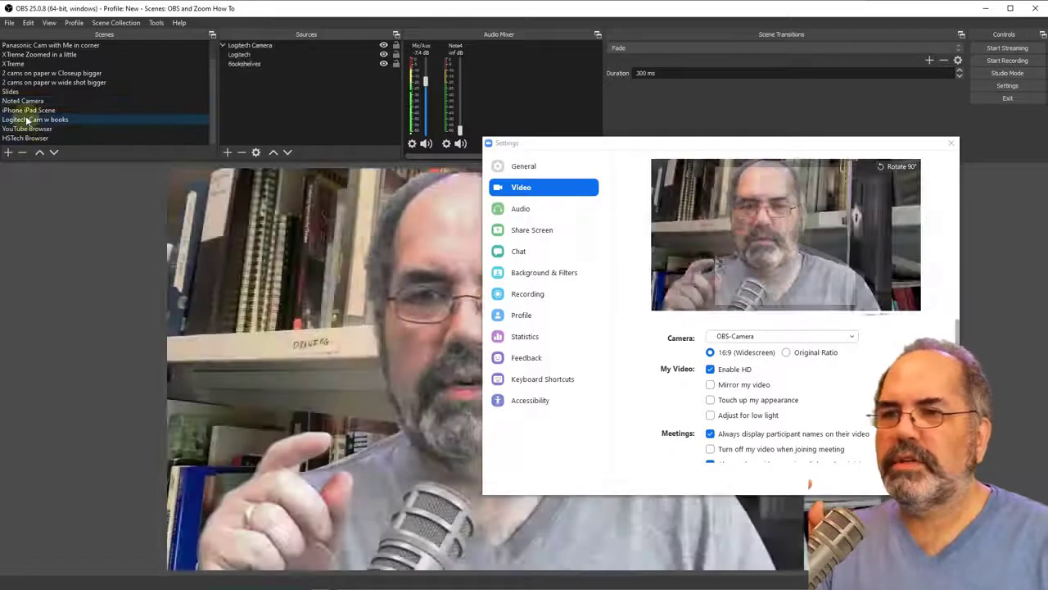